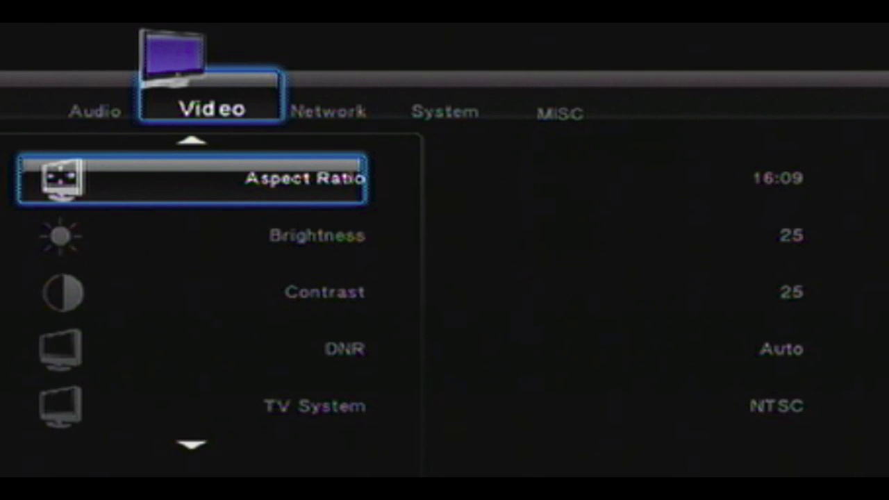
- Leave the Video settings and return to the home menu with Browser selected
click(326, 113)
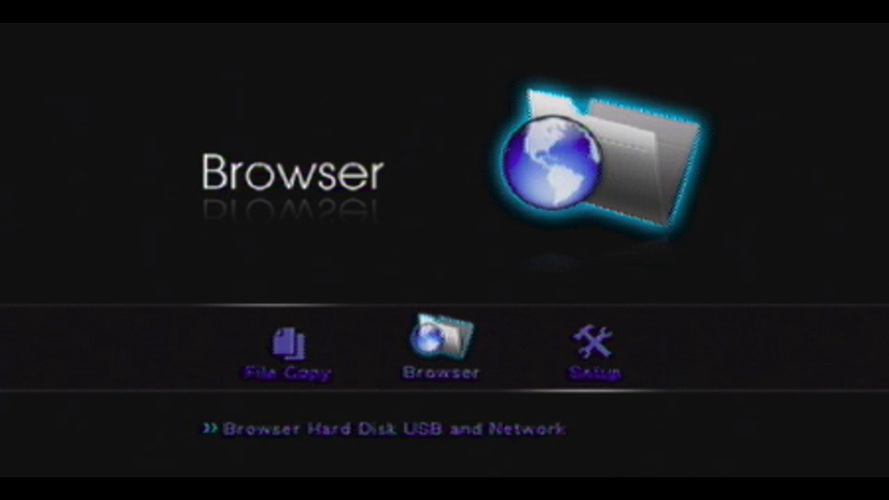
click(441, 347)
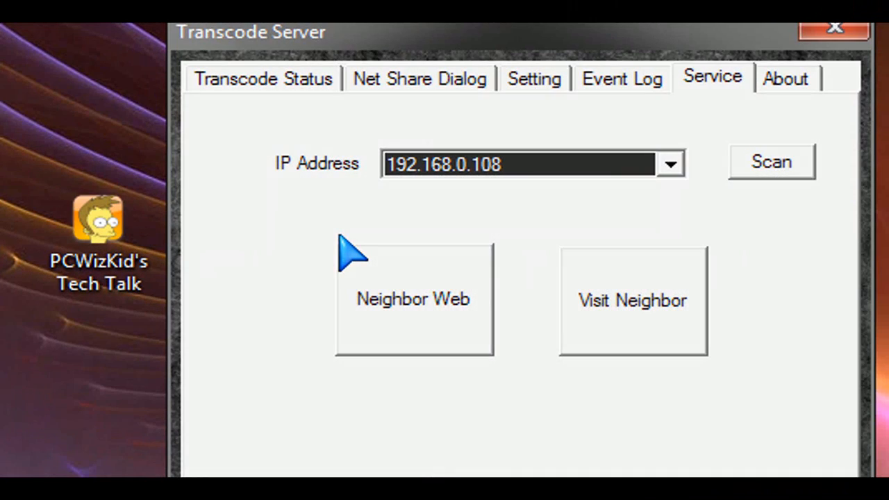
click(263, 78)
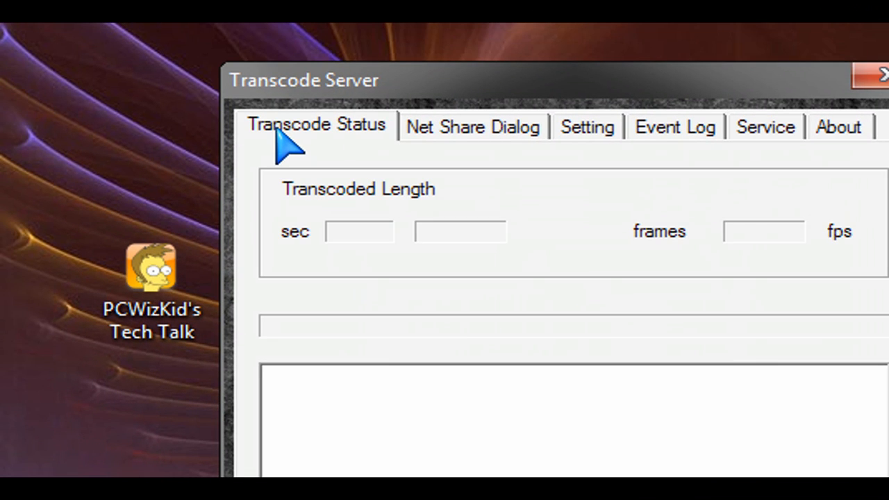
mouse_move(447, 146)
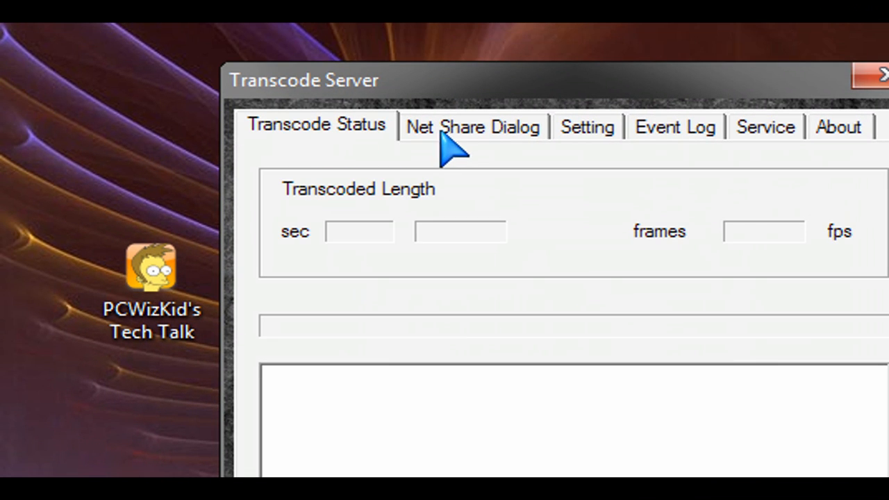
click(473, 126)
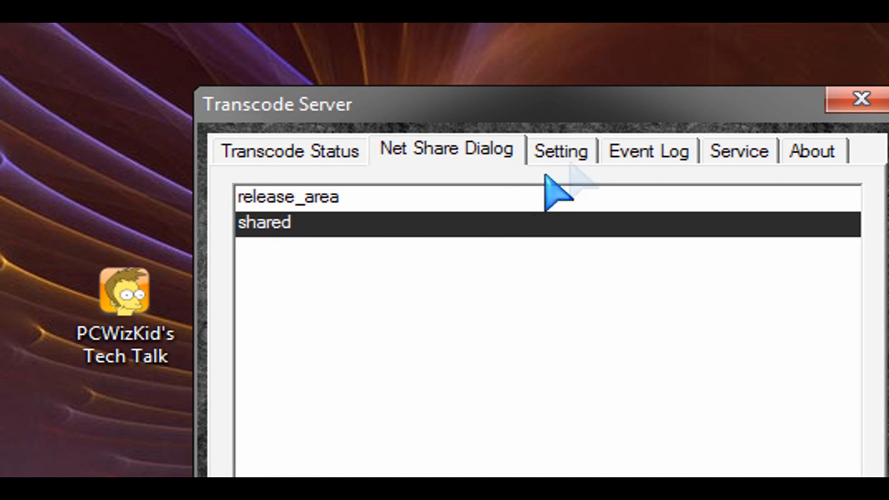
click(561, 150)
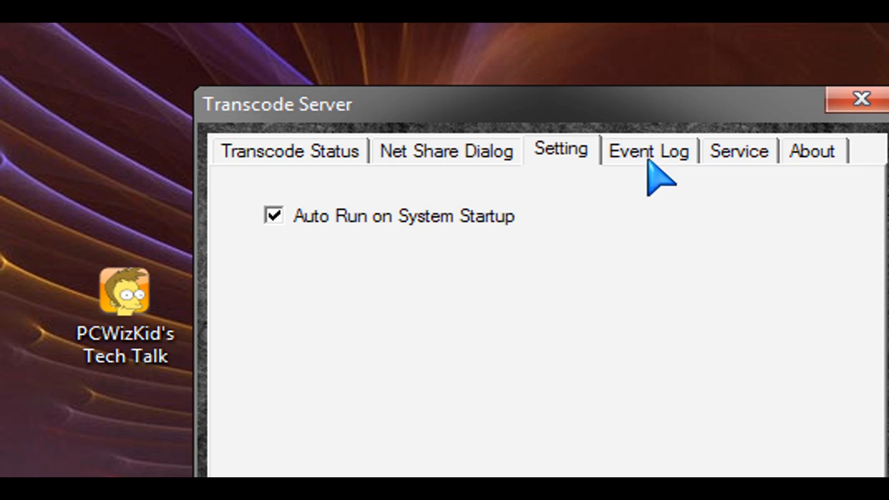
click(739, 151)
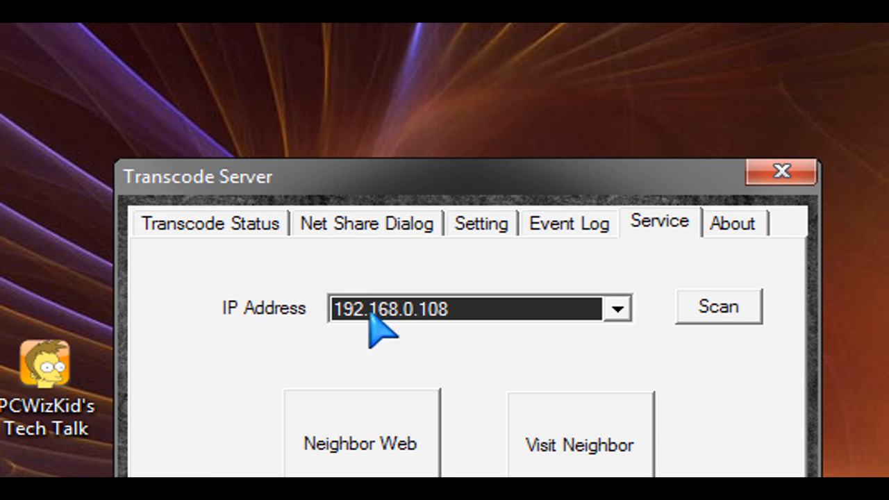
mouse_move(480, 327)
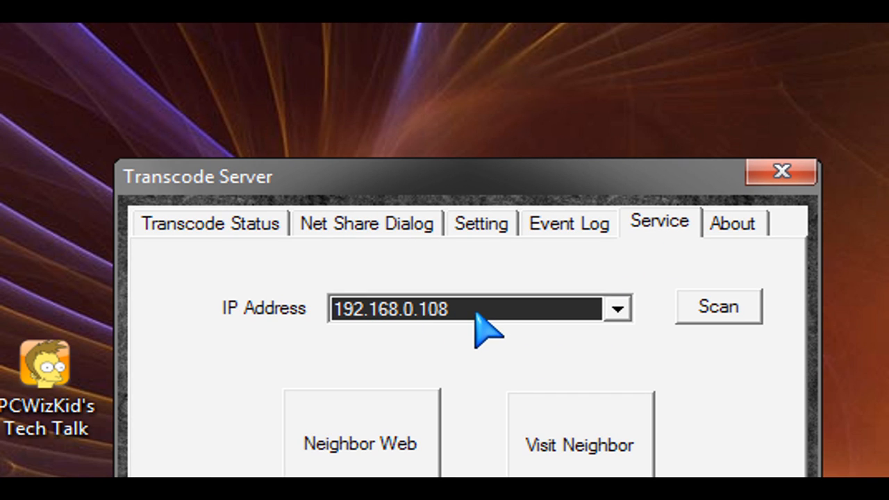
mouse_move(567, 364)
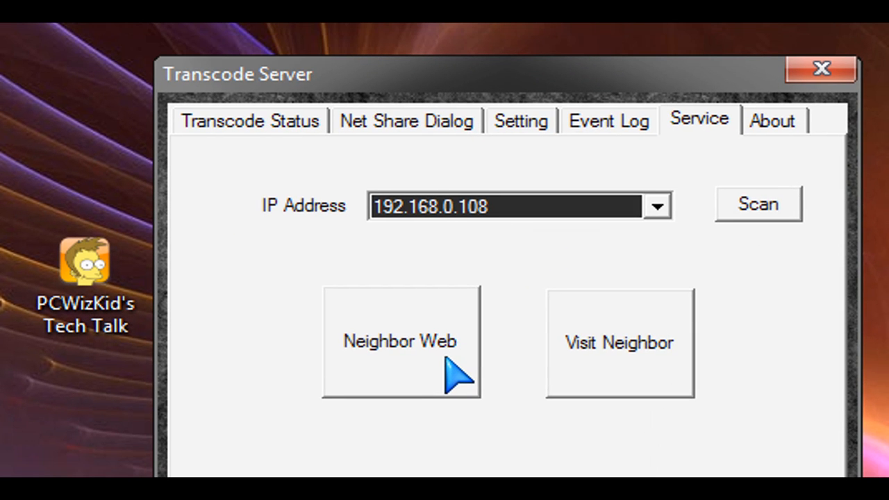
- Log in to Neighbor Web and reach the status page showing HDD1 free space
click(400, 342)
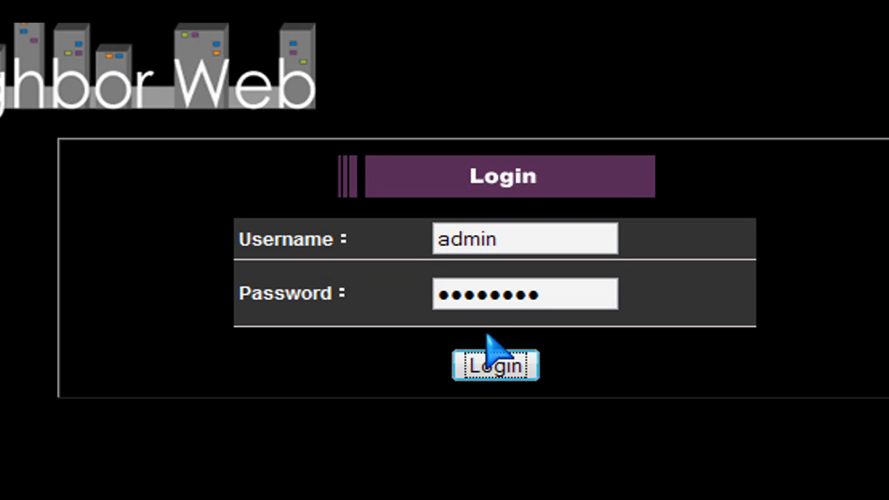
click(494, 367)
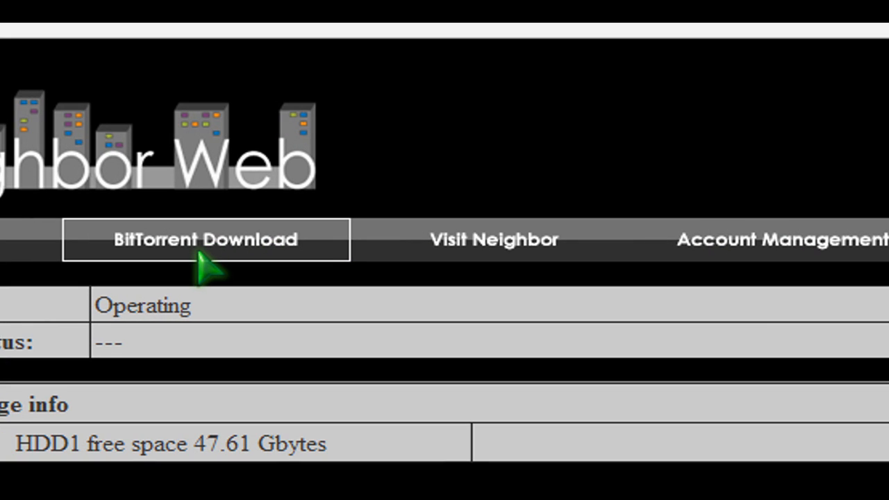
- Add the Star Wars Clone Wars torrent to the BitTorrent download queue at 0%
click(206, 239)
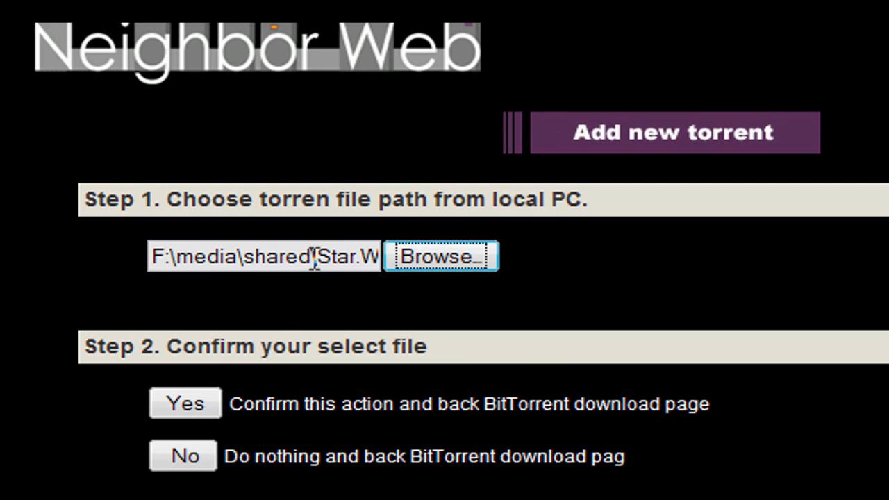
scroll(down, 3)
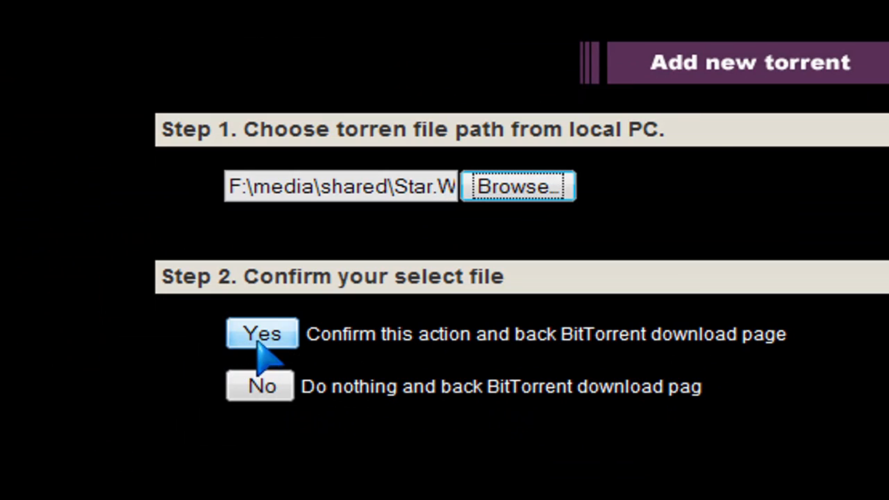
click(261, 333)
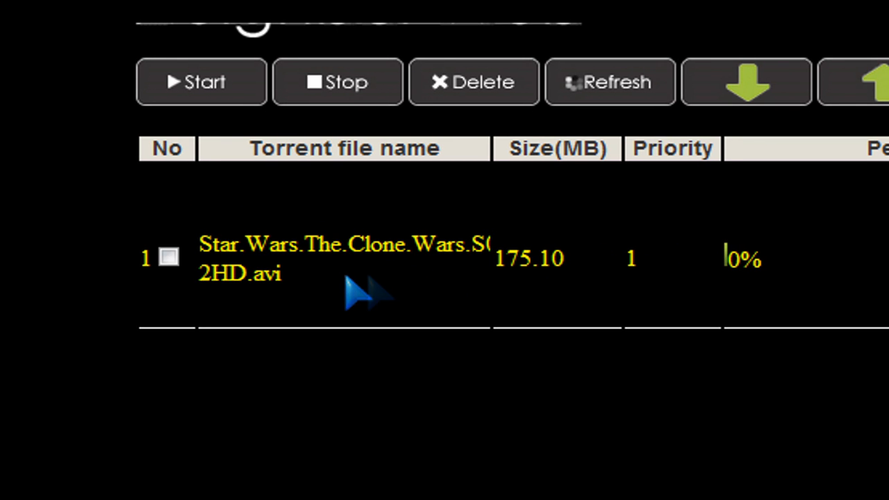
mouse_move(345, 288)
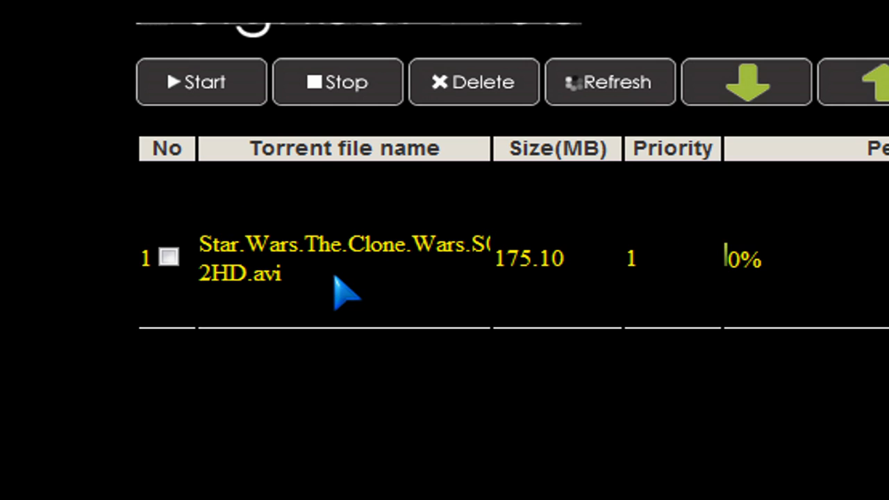
mouse_move(642, 287)
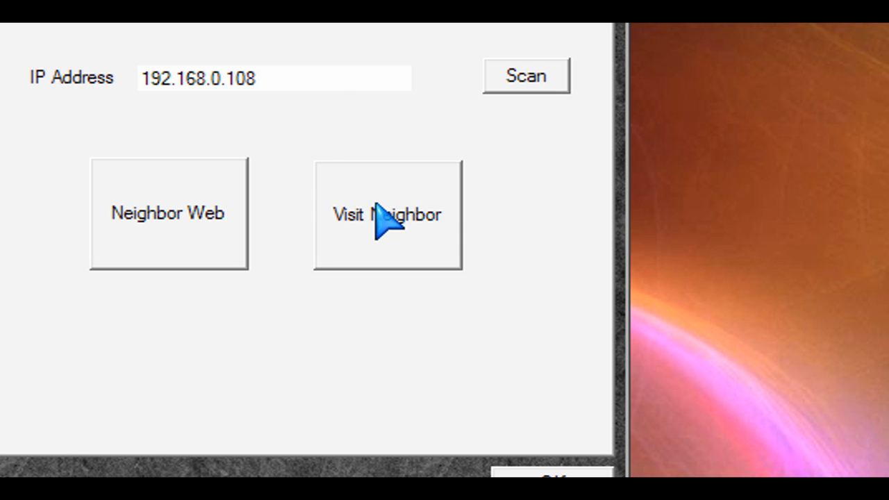
- Open the box's network share \\192.168.0.108 in Explorer via Visit Neighbor
click(386, 214)
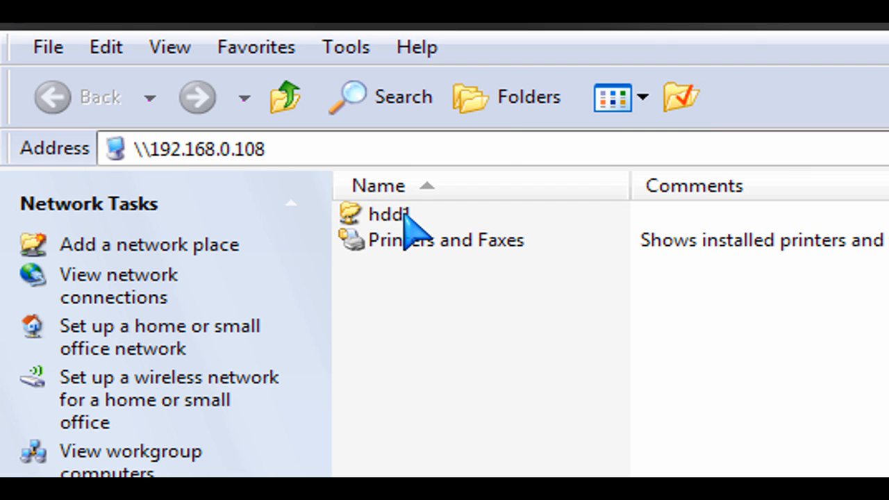
- Open hdd1\BT to show the downloaded 175 MB Clone Wars .avi file
double_click(387, 214)
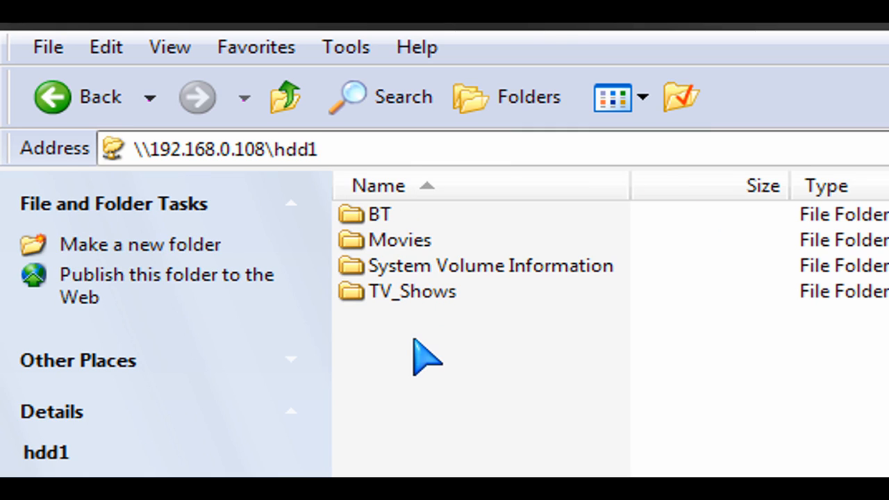
mouse_move(372, 250)
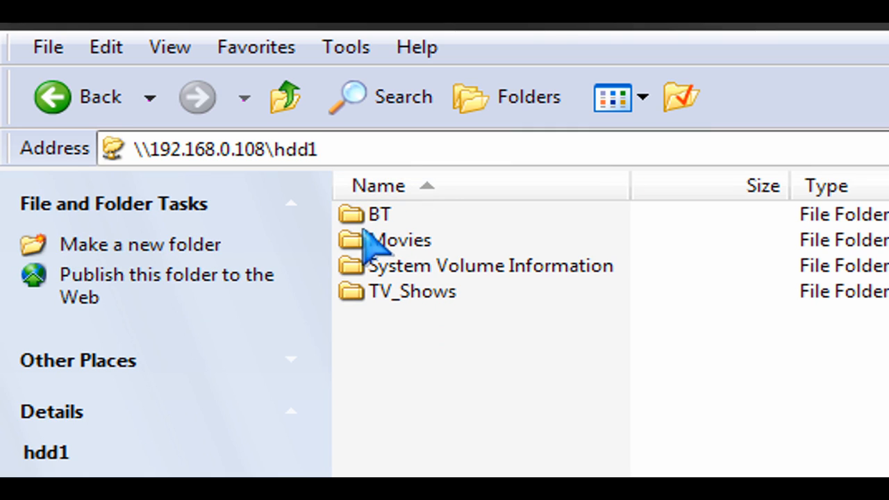
click(378, 214)
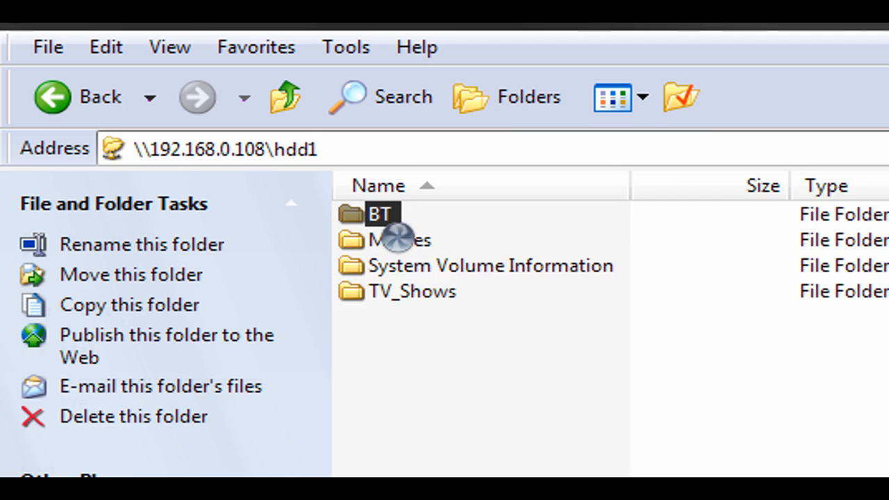
double_click(380, 214)
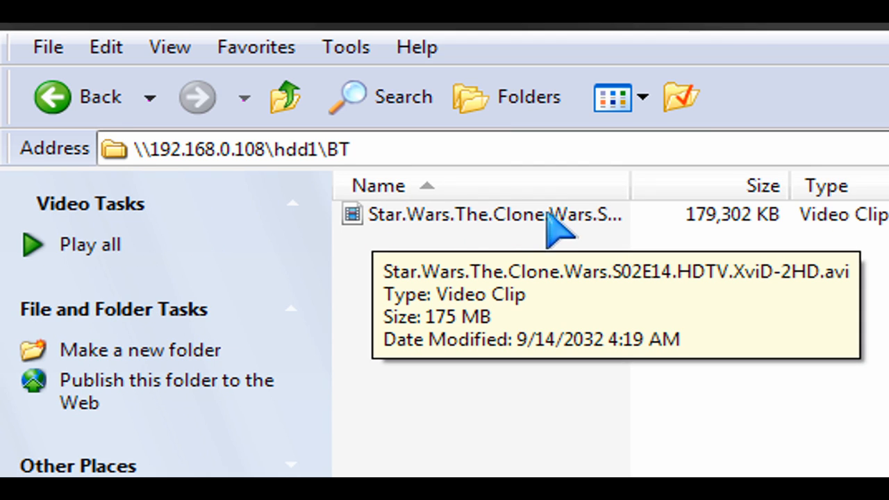
mouse_move(433, 233)
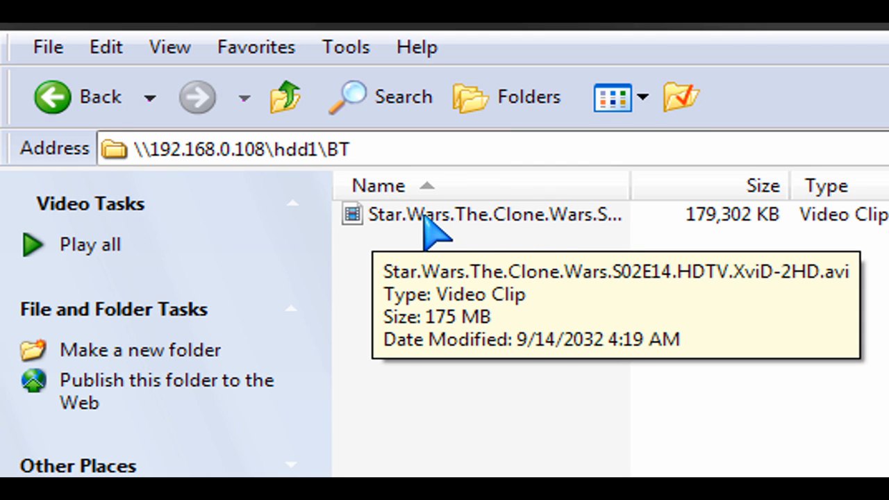
mouse_move(539, 248)
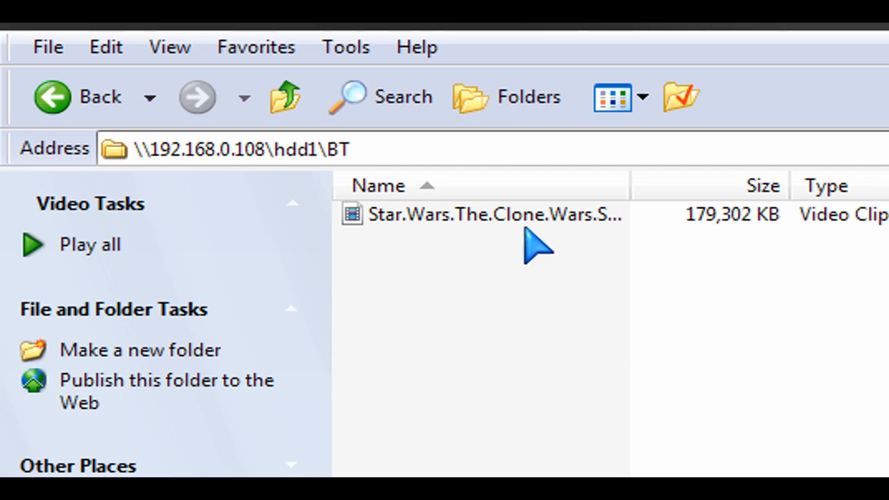
mouse_move(535, 271)
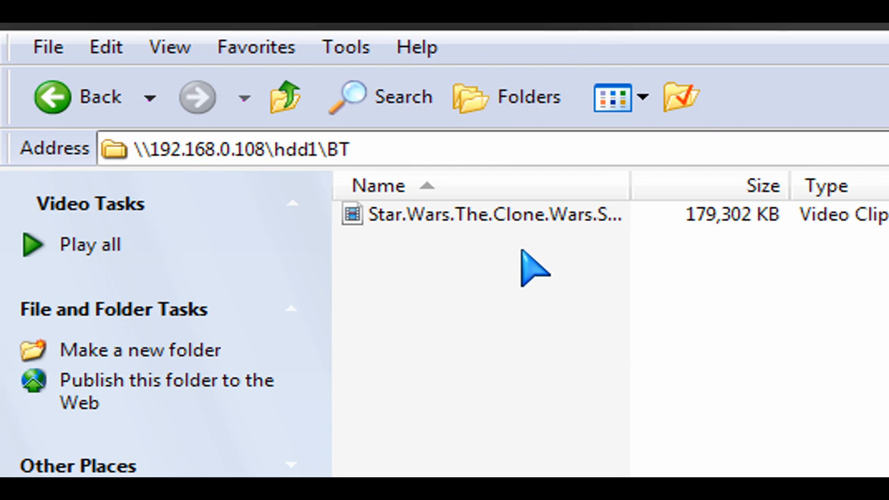